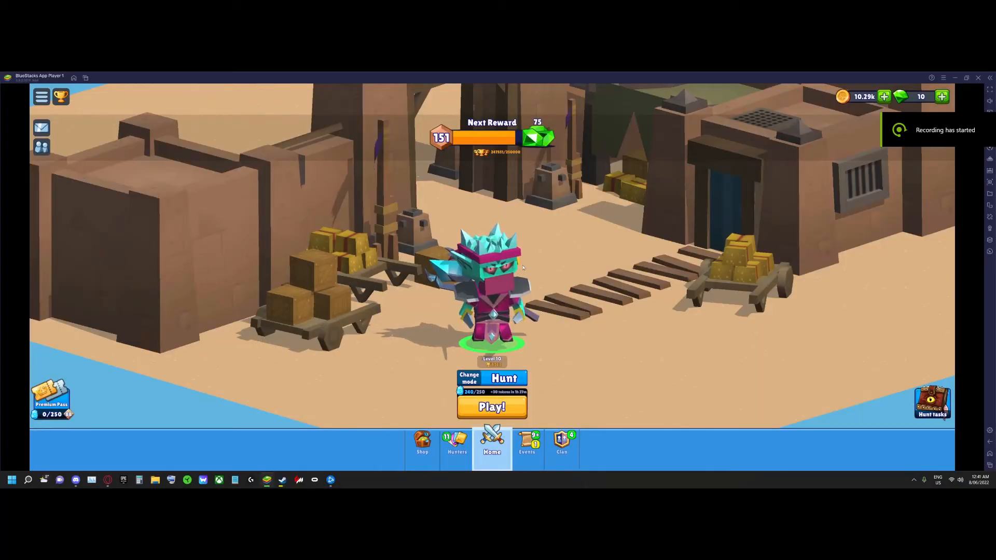
# Browse the hunters collection in Hunt Royale, then start a hunt with Play
pyautogui.click(456, 445)
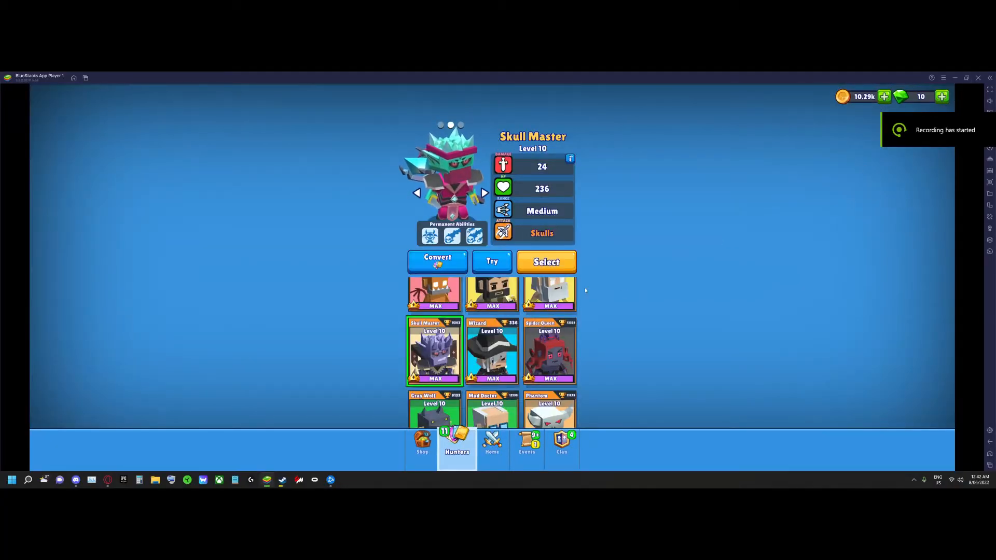
pyautogui.click(491, 445)
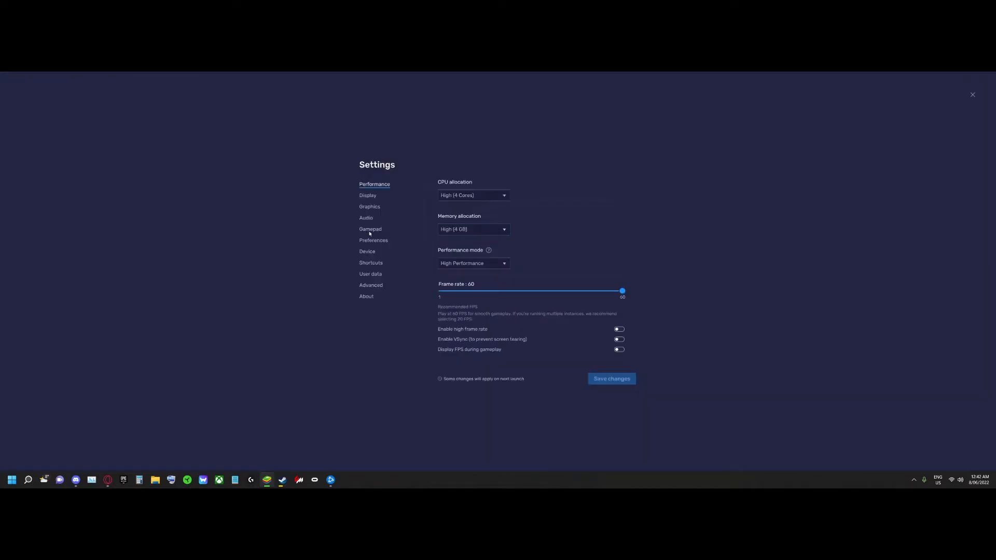
pyautogui.click(370, 229)
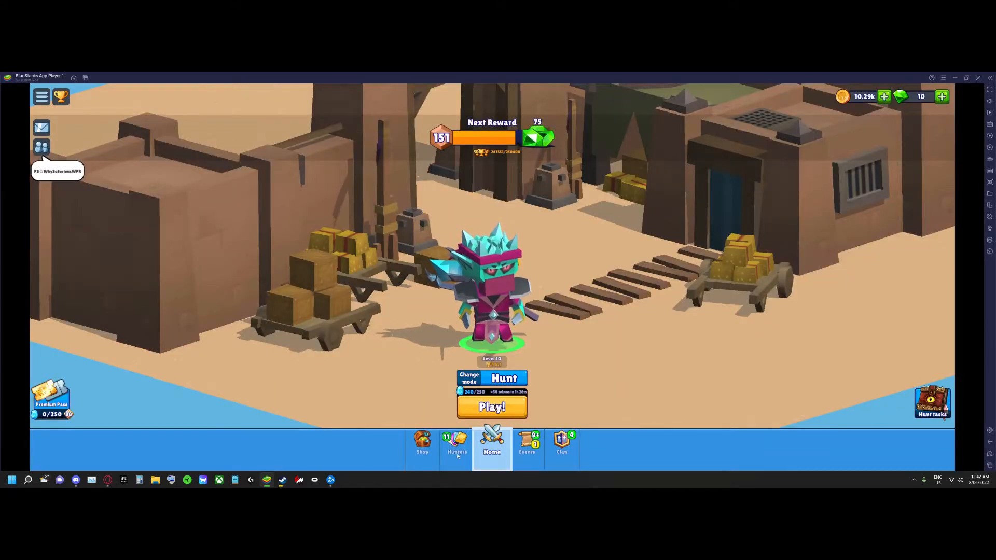
pyautogui.click(492, 407)
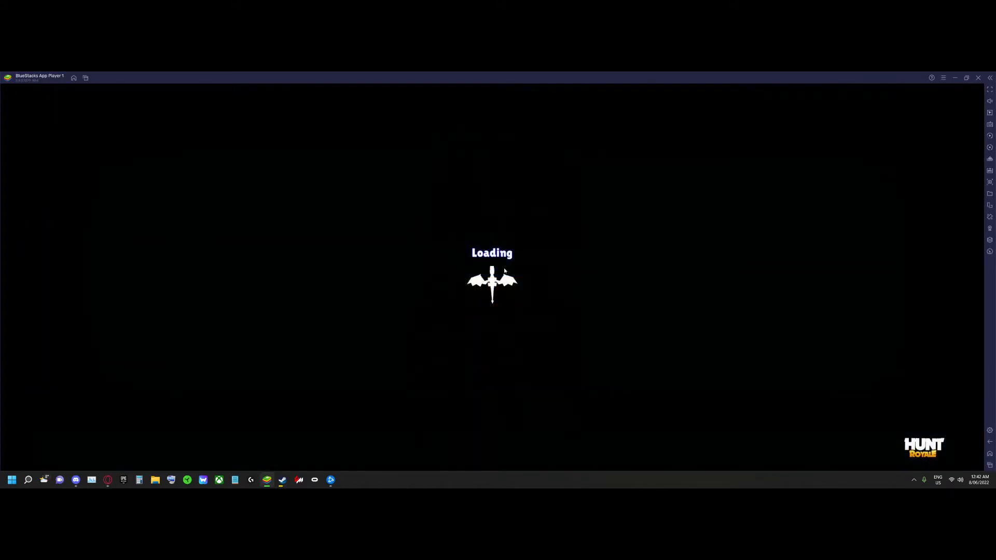
pyautogui.moveTo(579, 256)
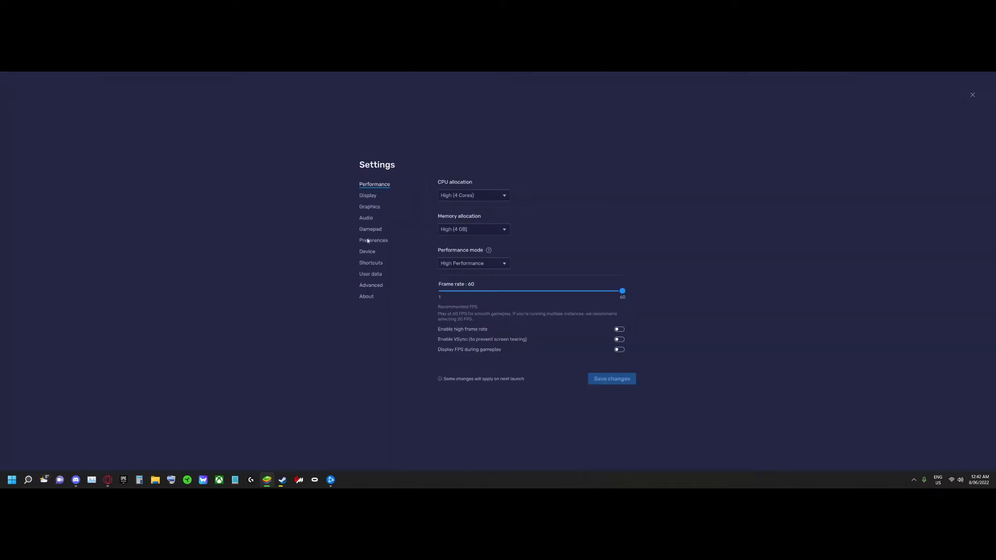
# Set 'Allow games direct access to your gamepad' to Off in Gamepad settings, save, and close
pyautogui.click(371, 229)
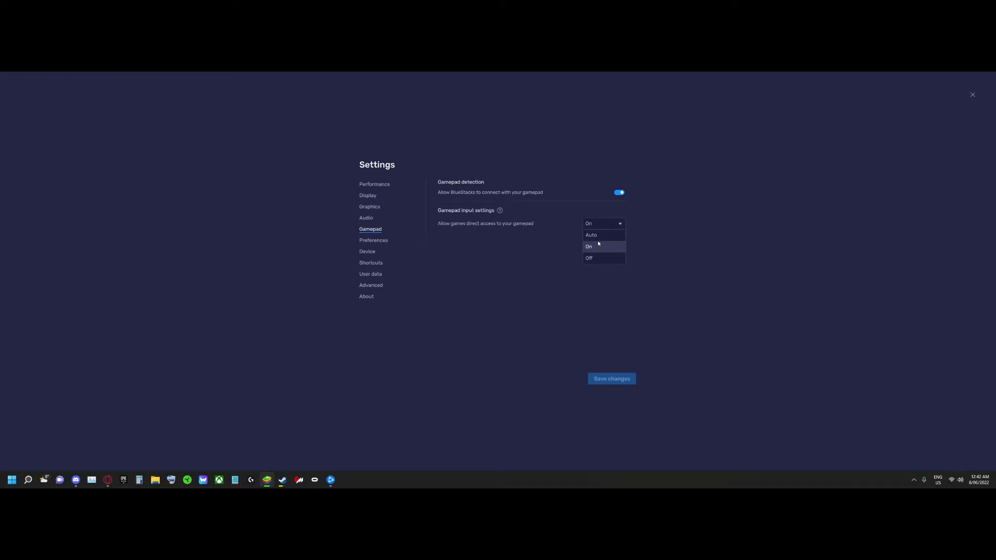
pyautogui.click(589, 258)
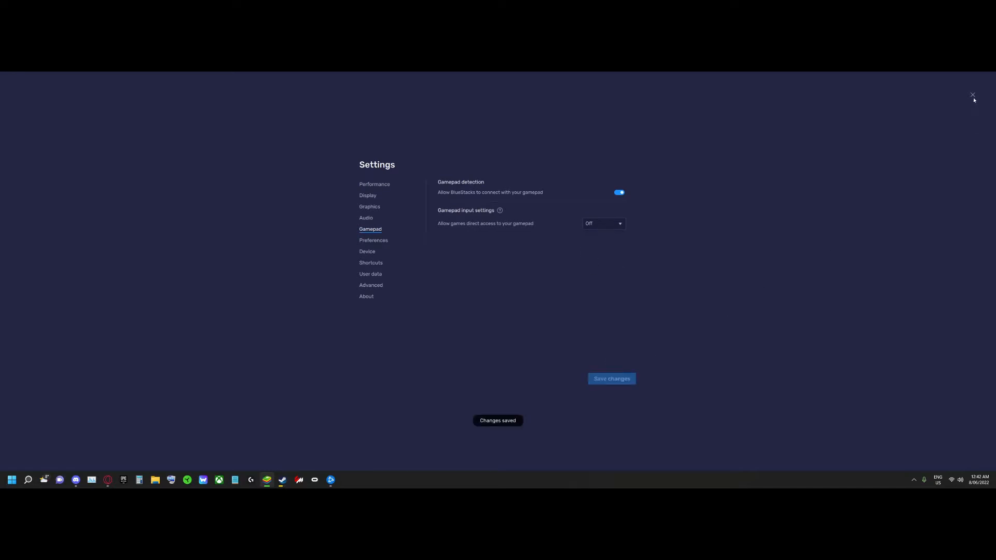
pyautogui.click(972, 94)
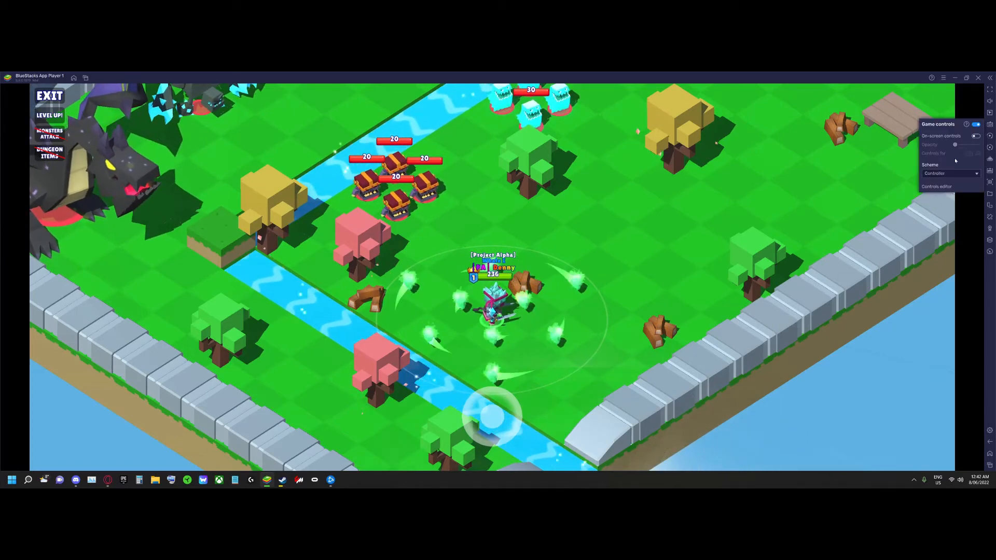
# Bring up the Game controls panel from the side toolbar during the match
pyautogui.click(937, 185)
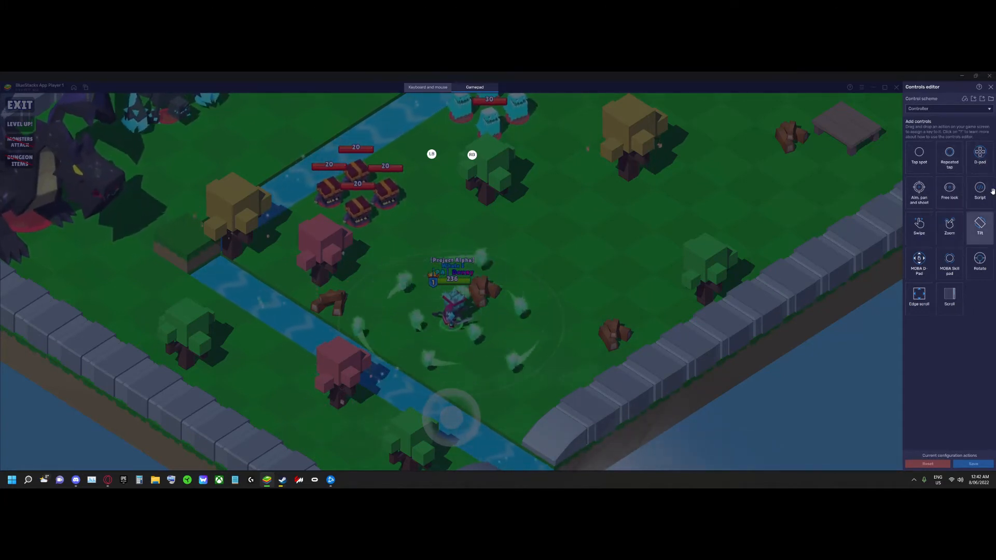
# Leave the Controls editor's Gamepad tab and return to Settings > Gamepad
pyautogui.click(990, 87)
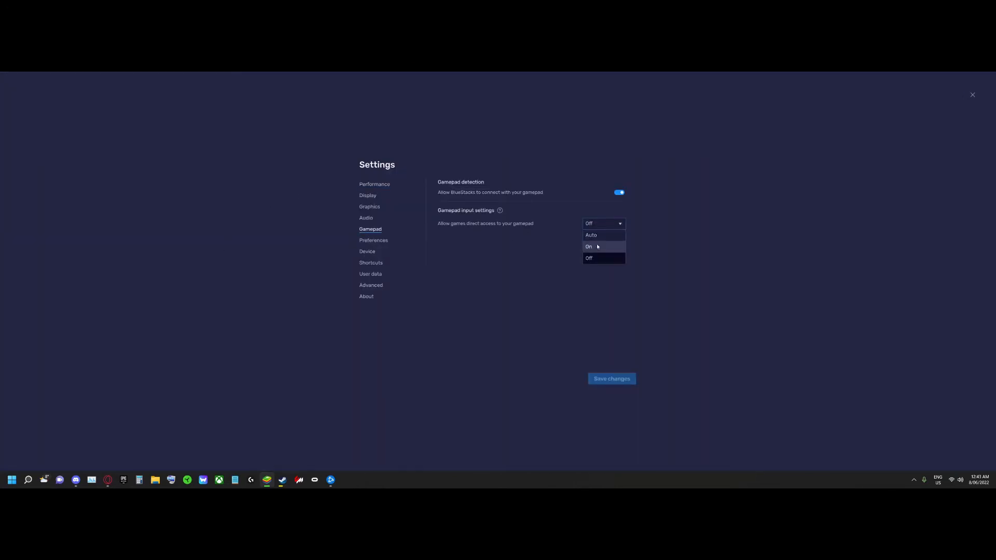
# Set games' direct gamepad access back to On, save, and resume the Hunt Royale match
pyautogui.click(588, 246)
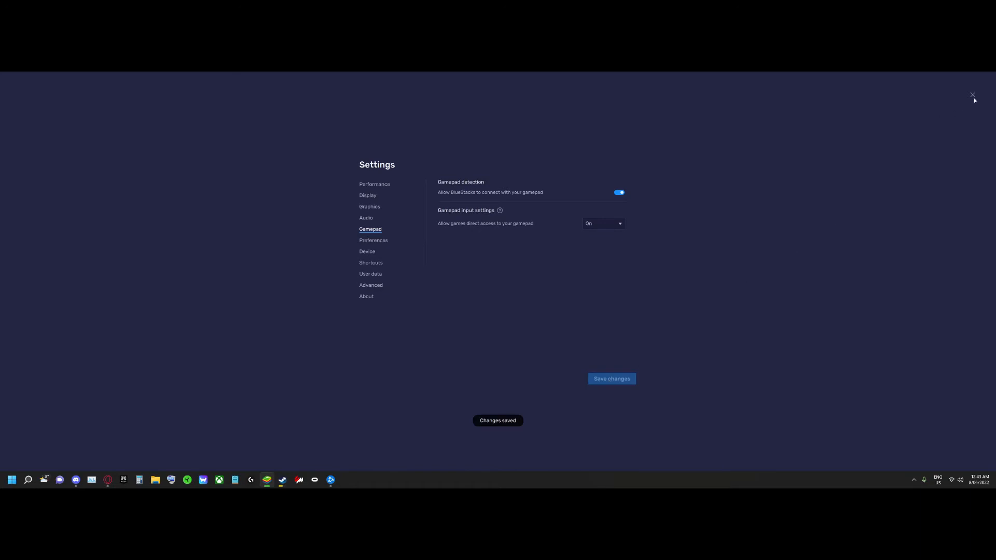
pyautogui.click(972, 94)
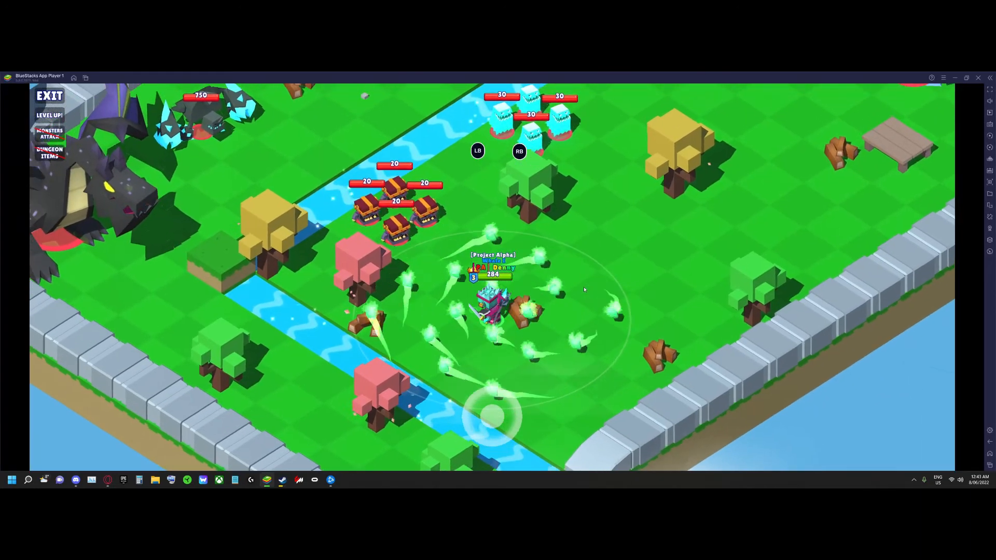